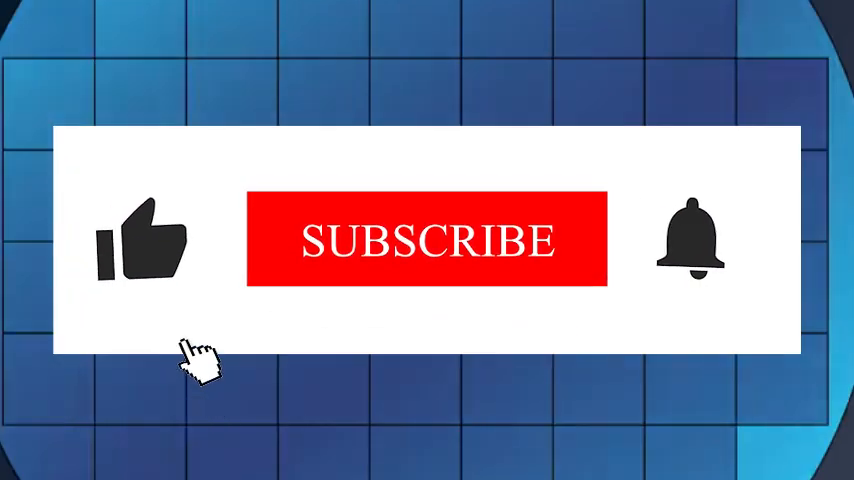
left_click(142, 240)
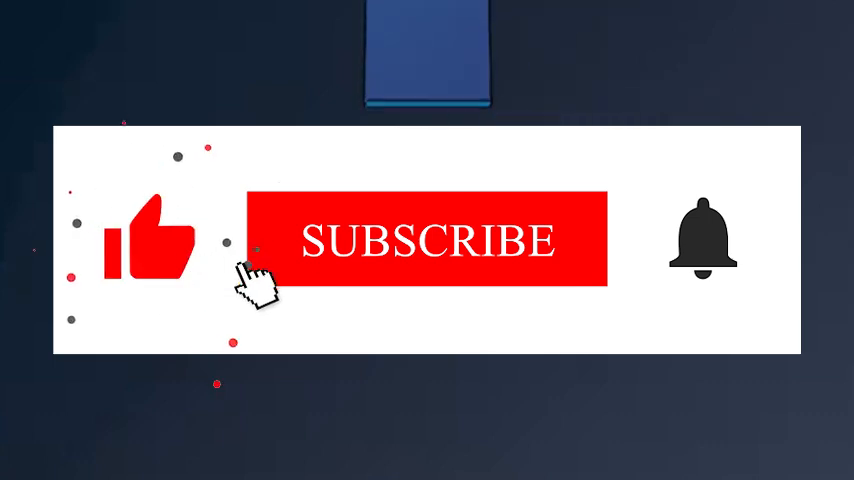
left_click(428, 240)
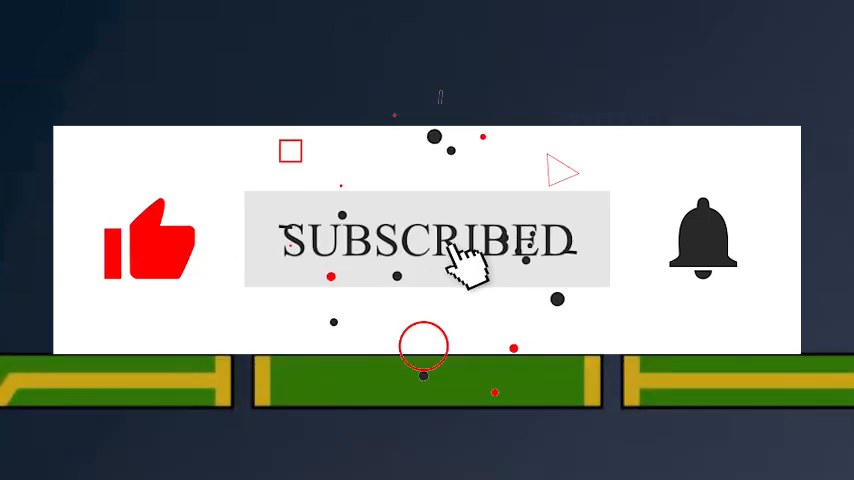